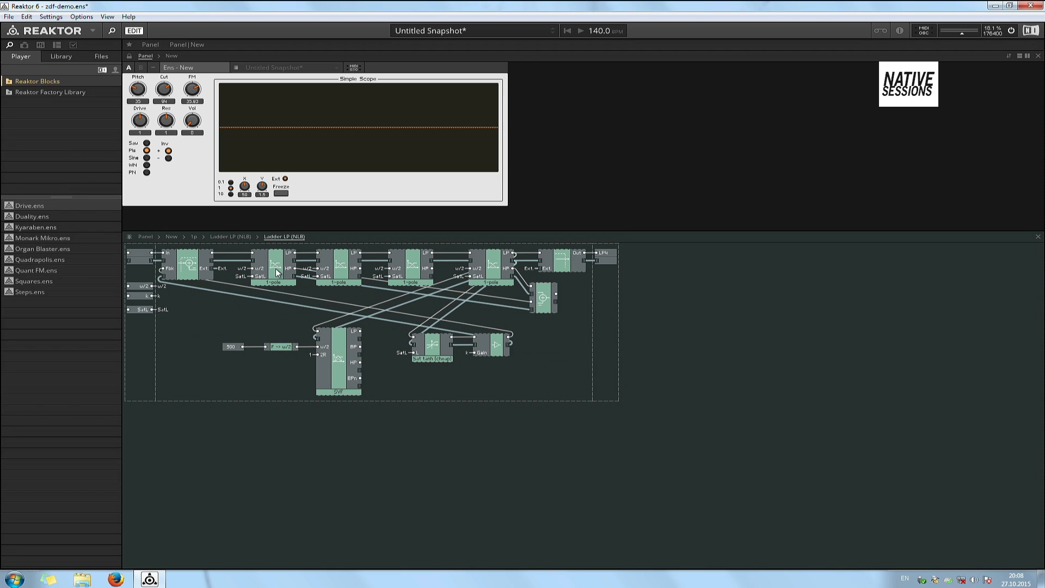
Route the subtractor output into the SVF and the SVF outputs into the Soft Limit module.
left_click(411, 267)
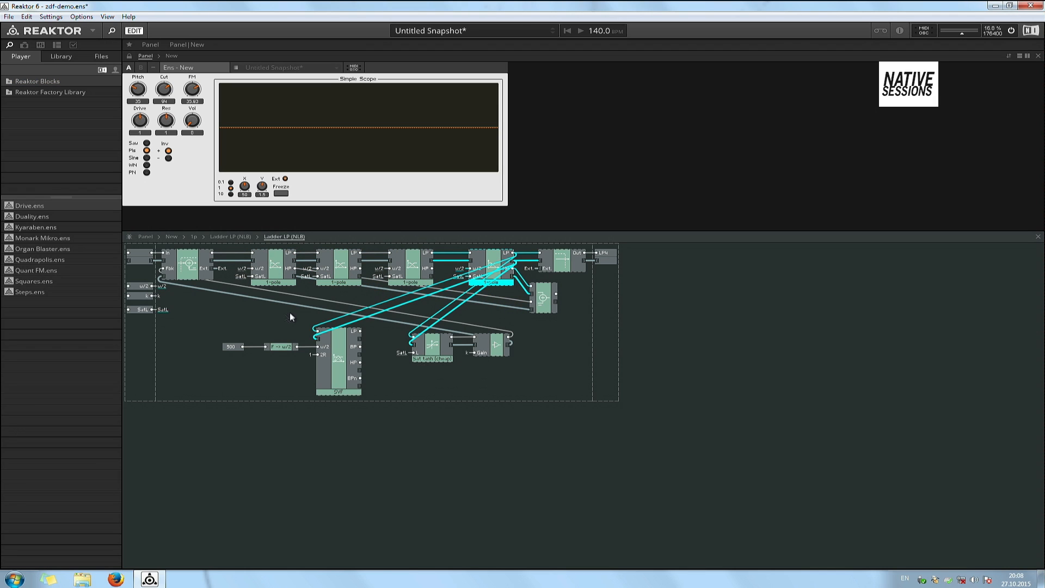
double_click(276, 281)
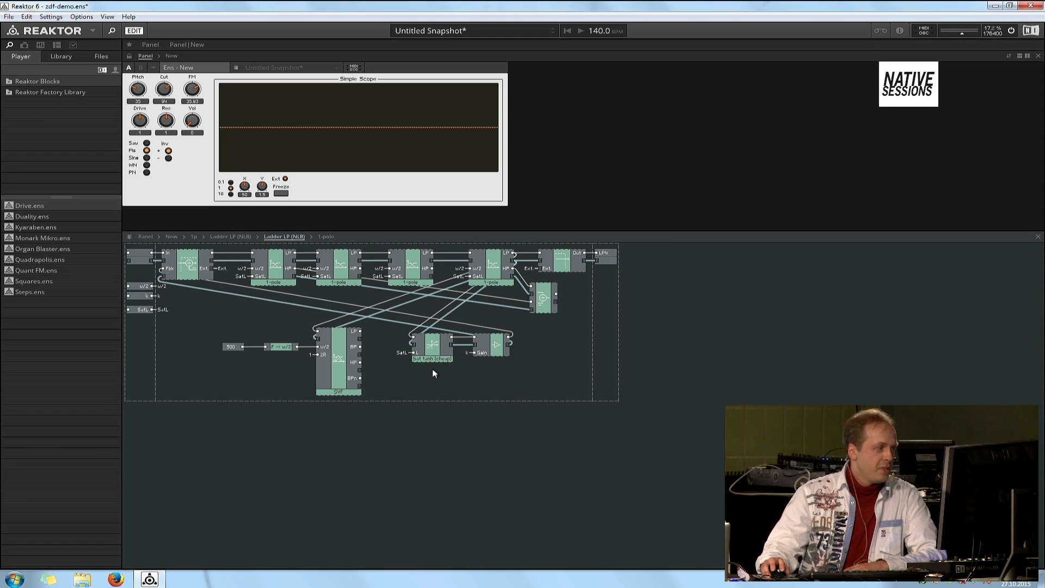
mouse_move(520, 272)
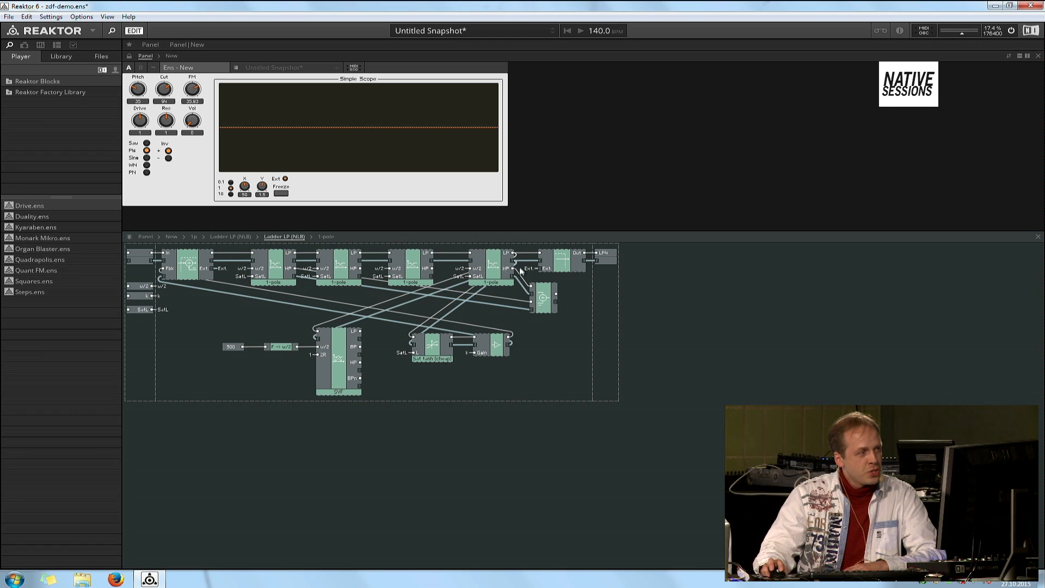
mouse_move(433, 350)
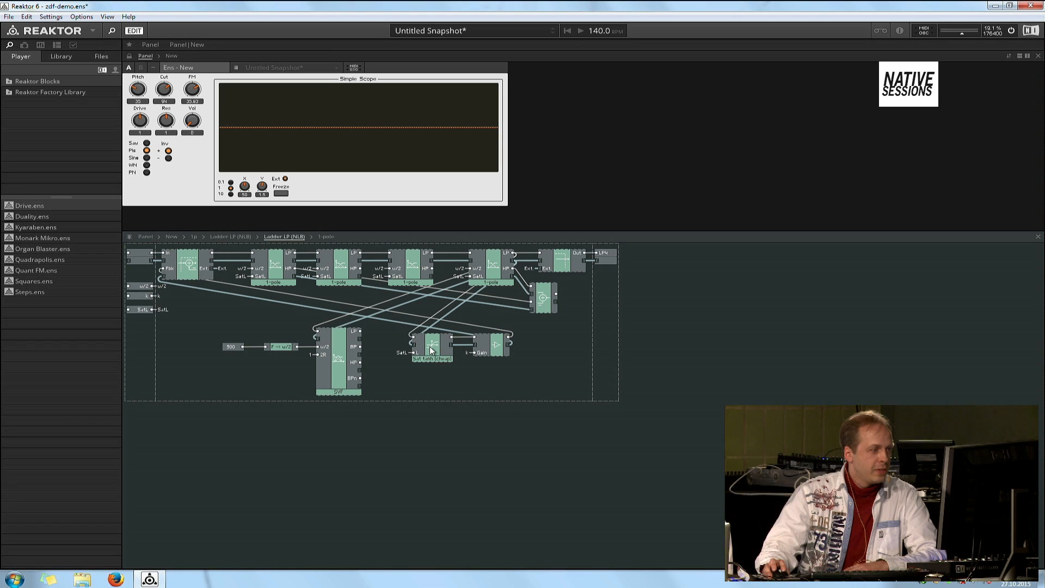
left_click(432, 346)
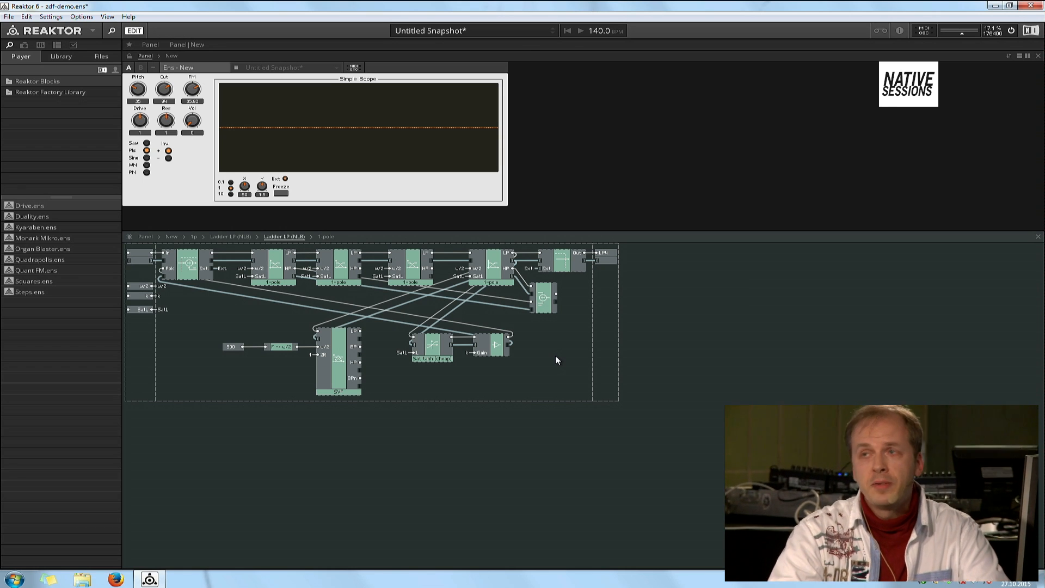
mouse_move(339, 360)
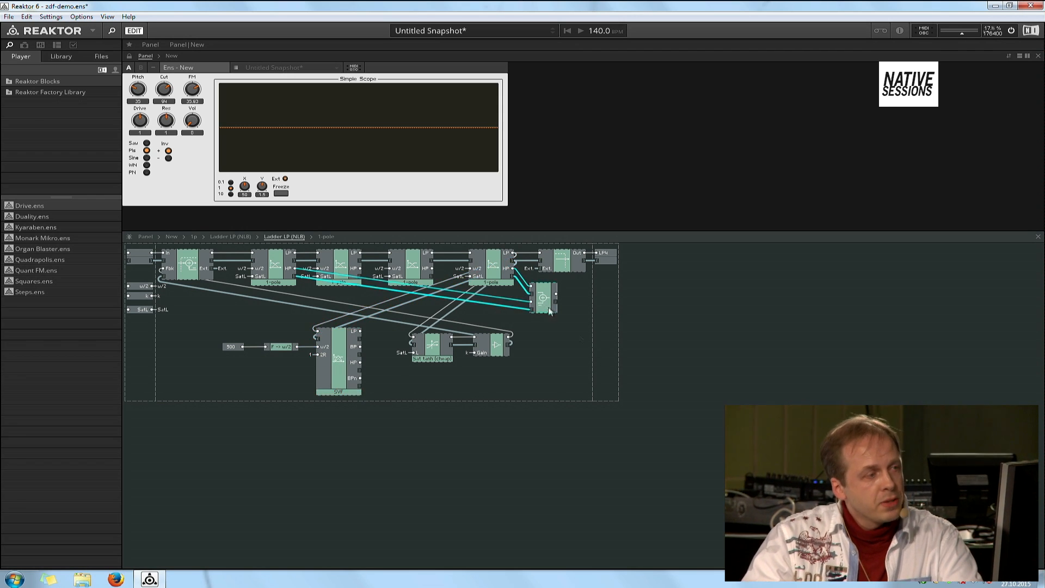
mouse_move(572, 379)
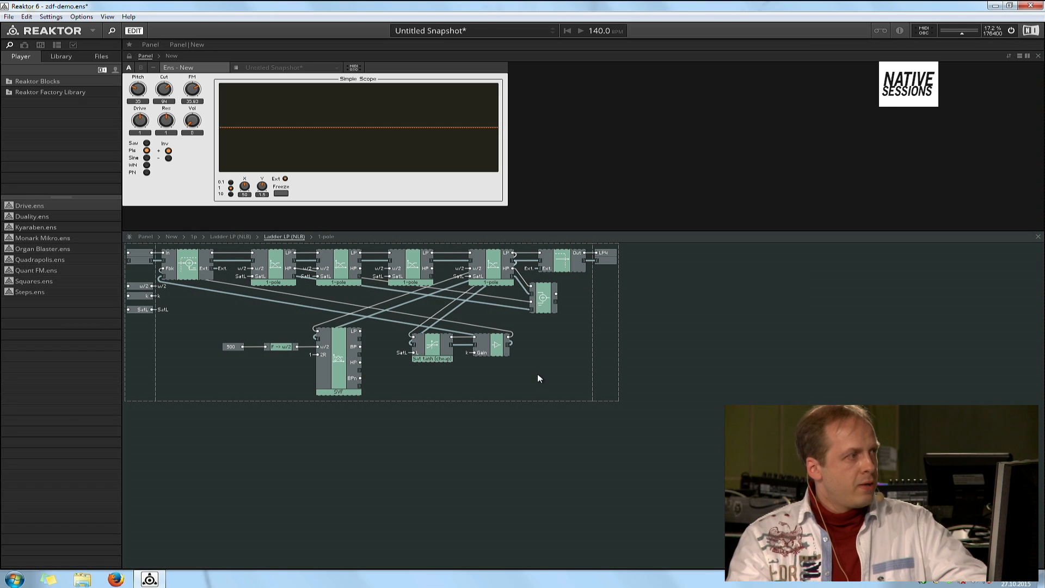
mouse_move(625, 351)
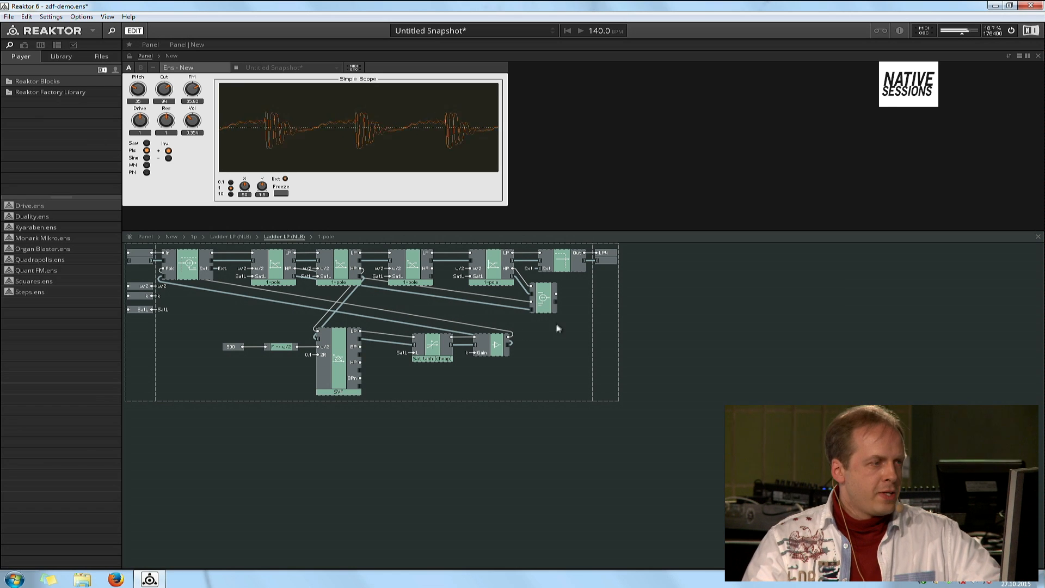
mouse_move(546, 295)
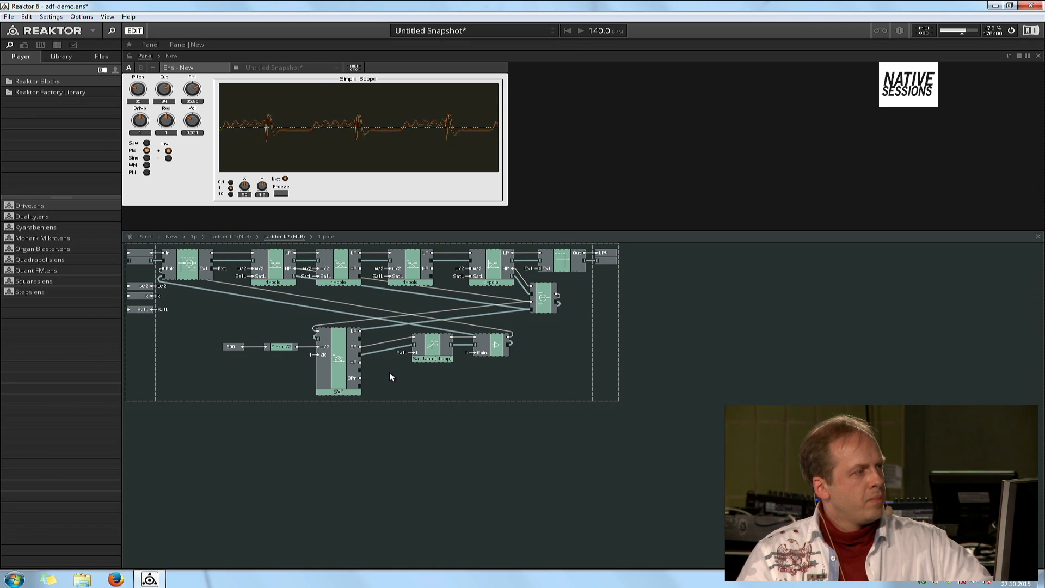
mouse_move(245, 220)
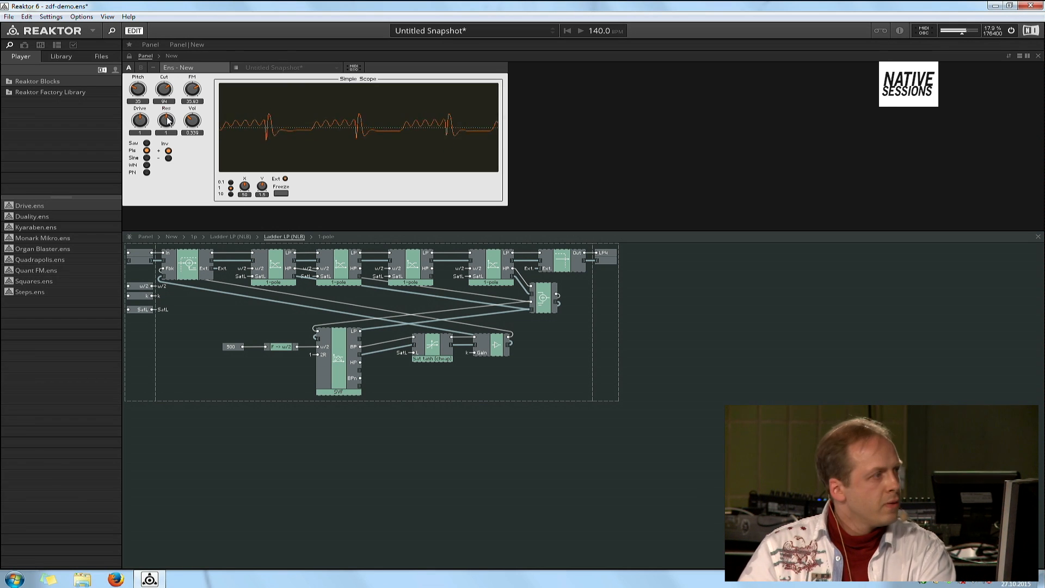
Raise the Res knob, nudge Pitch higher and sweep the Cut knob while watching the Simple Scope.
left_click_drag(166, 120, 166, 109)
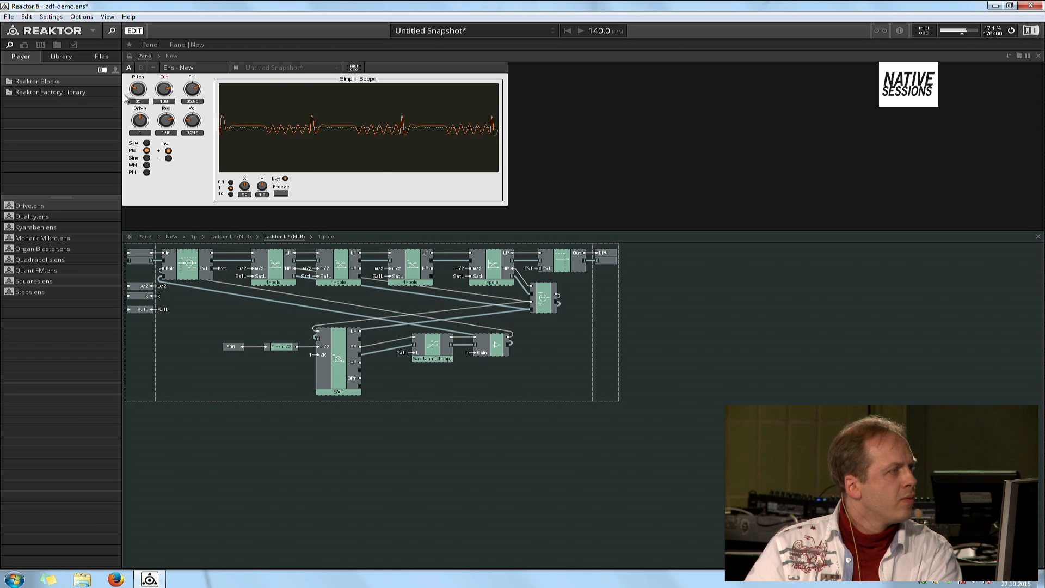
left_click_drag(137, 88, 138, 85)
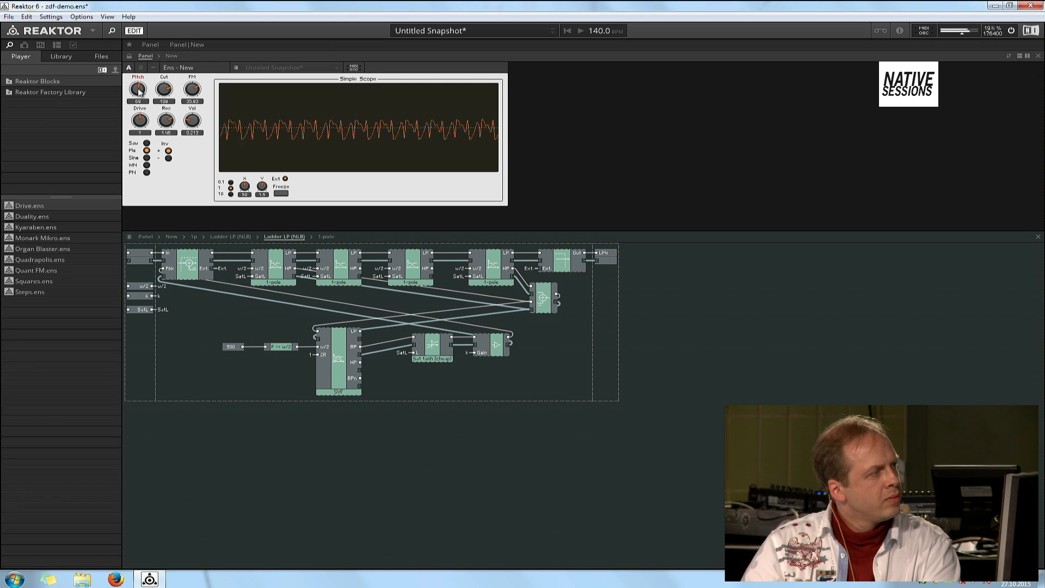
left_click_drag(138, 88, 138, 79)
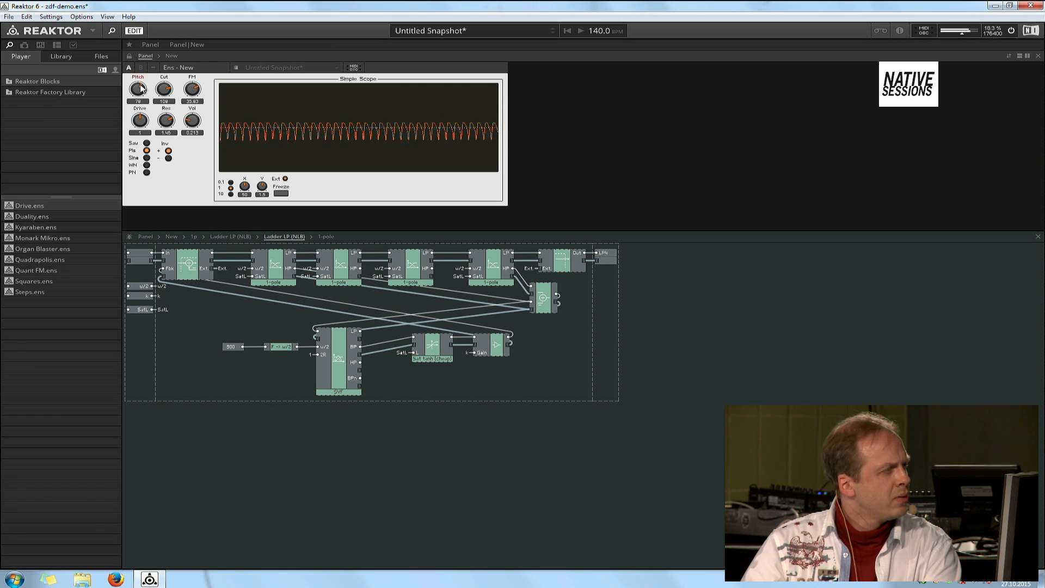
left_click_drag(138, 88, 139, 83)
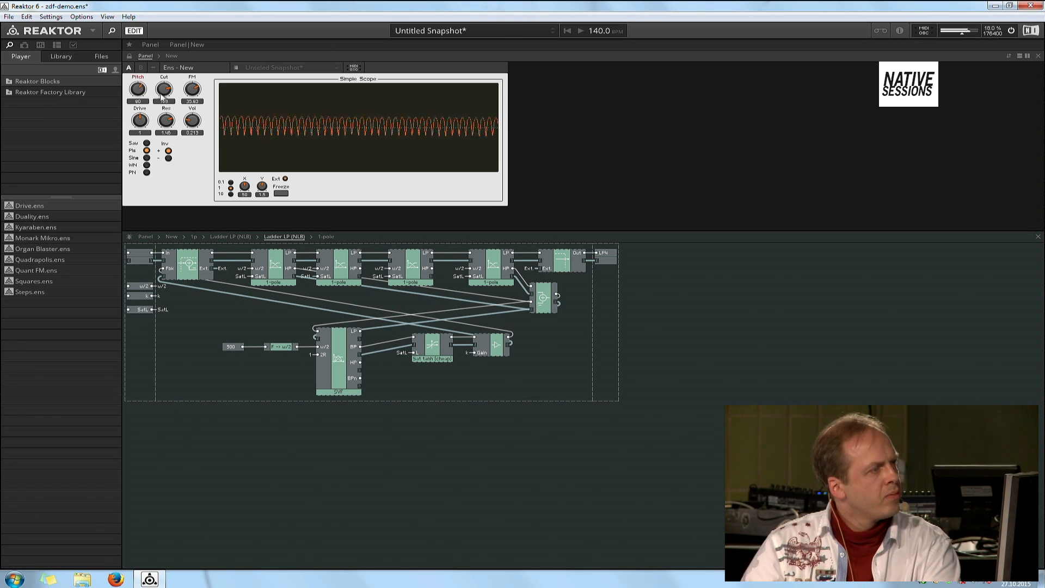
left_click_drag(165, 91, 164, 79)
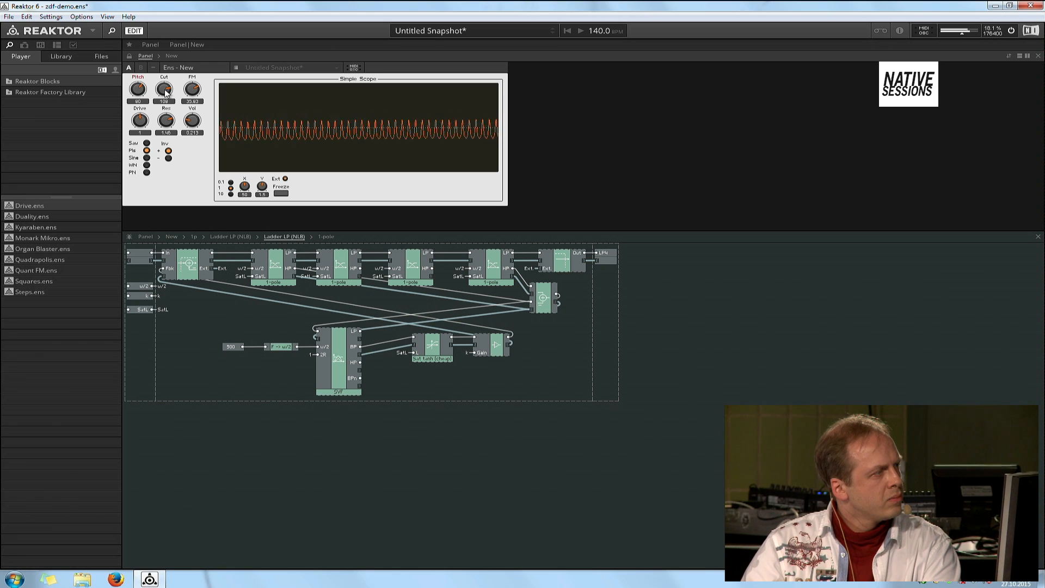
left_click_drag(164, 88, 163, 94)
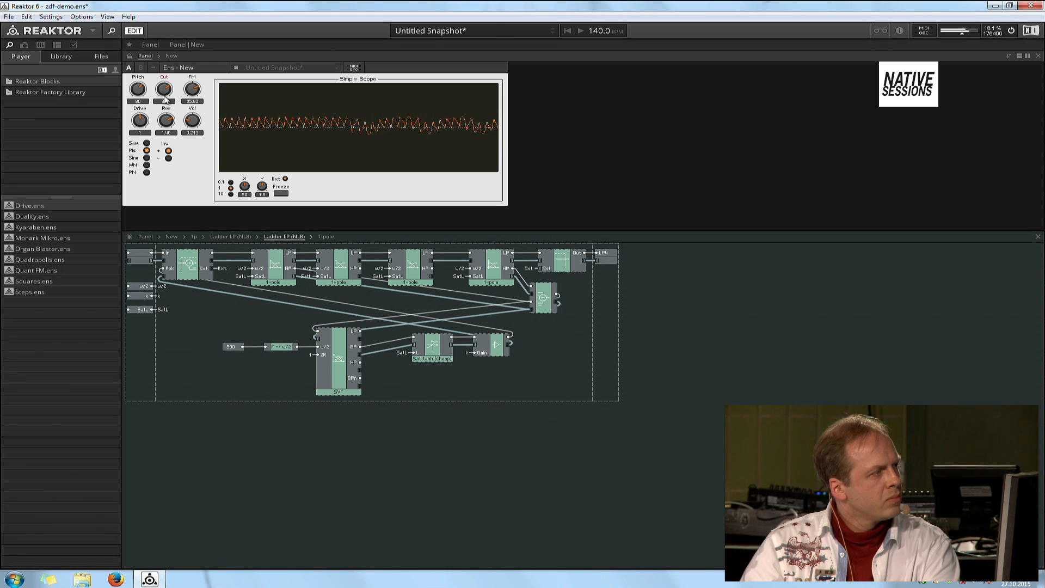